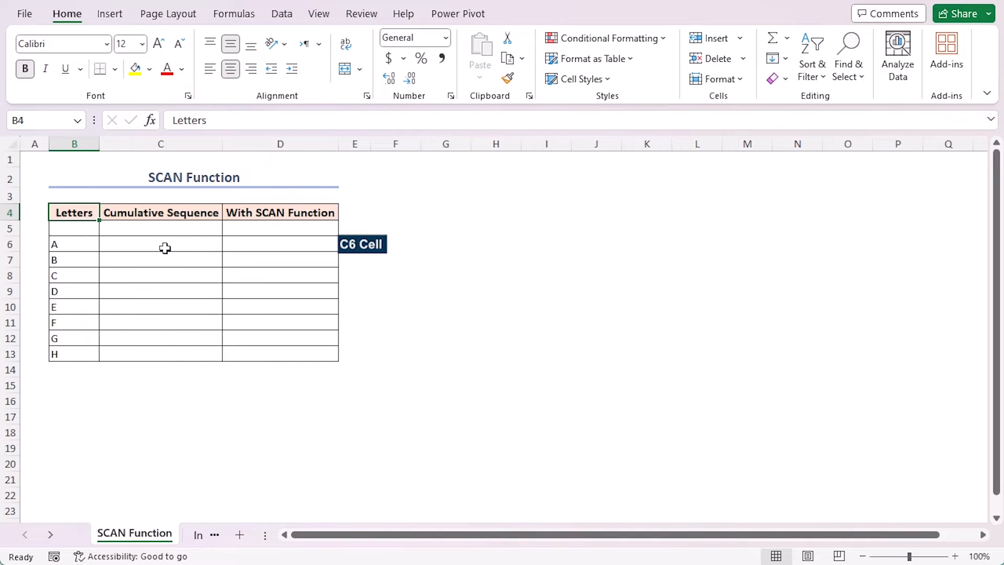
- Enter =C5&B6 in C6 for the cumulative letters, then delete the blank row 5
{"action": "left_click", "coordinate": [160, 227]}
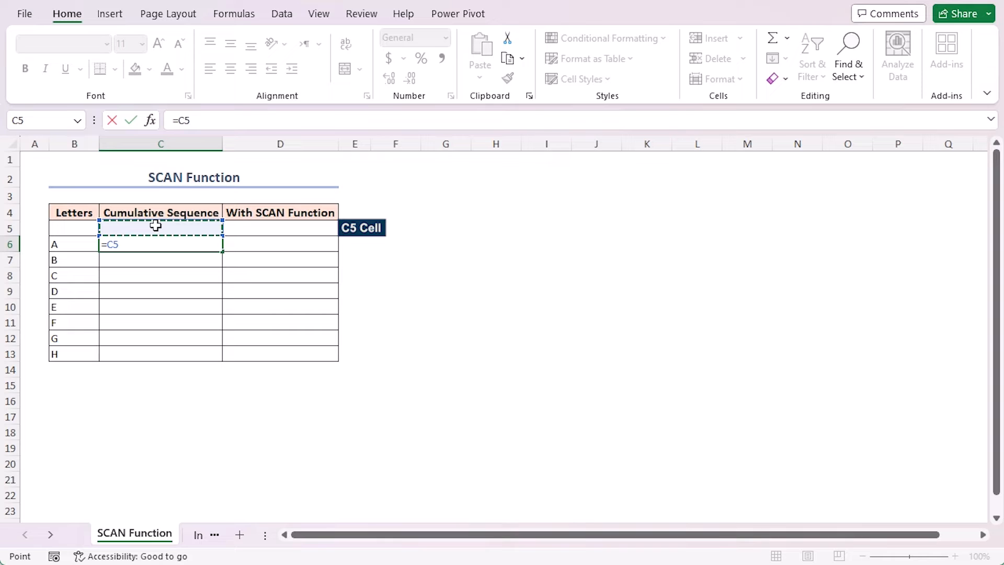
{"action": "left_click", "coordinate": [64, 244]}
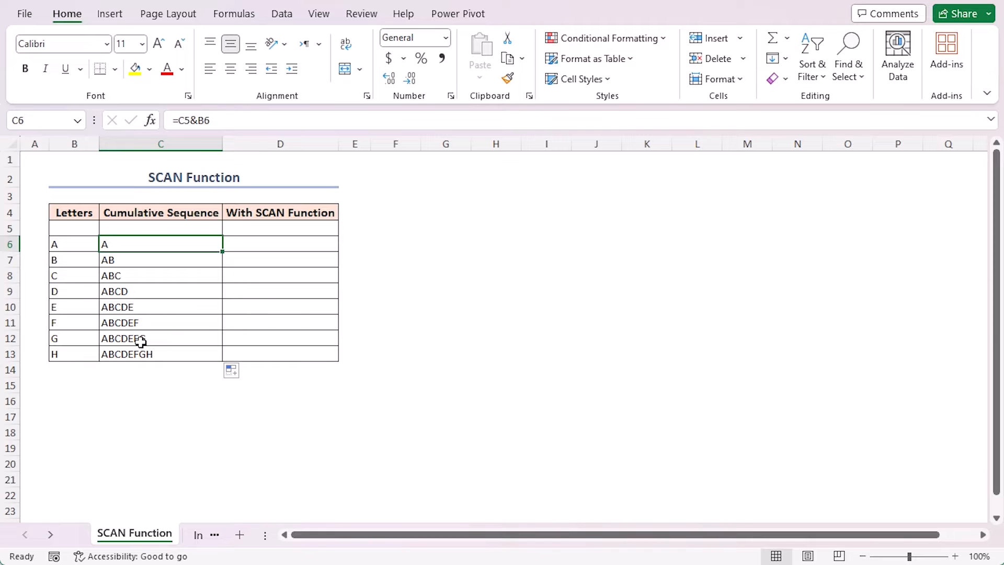
{"action": "mouse_move", "coordinate": [136, 229]}
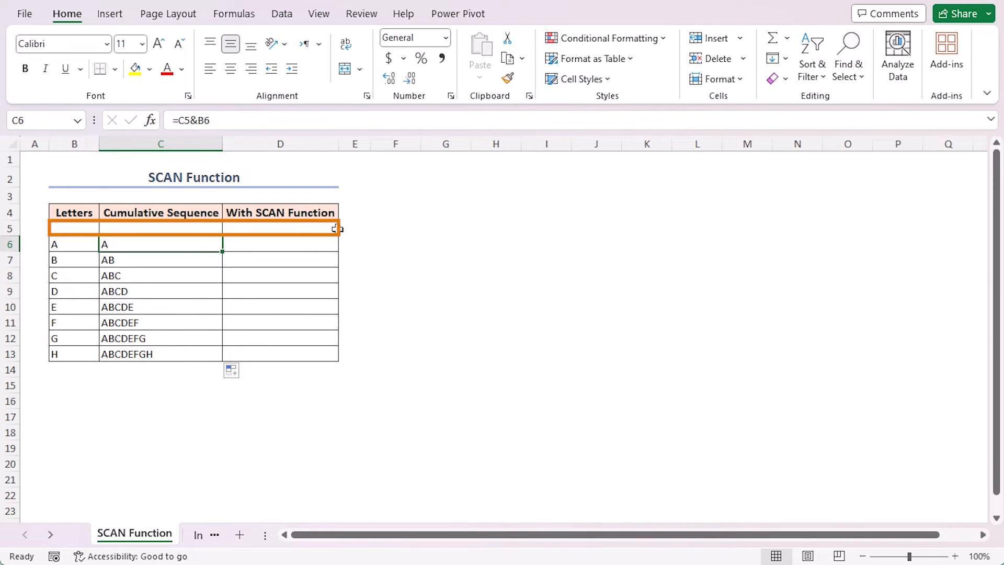
{"action": "right_click", "coordinate": [9, 228]}
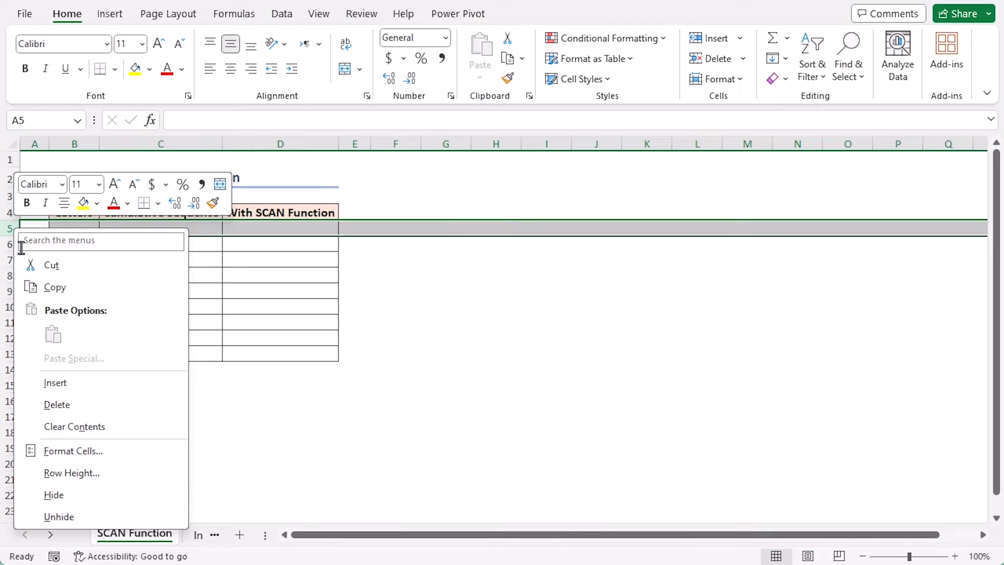
{"action": "left_click", "coordinate": [160, 322]}
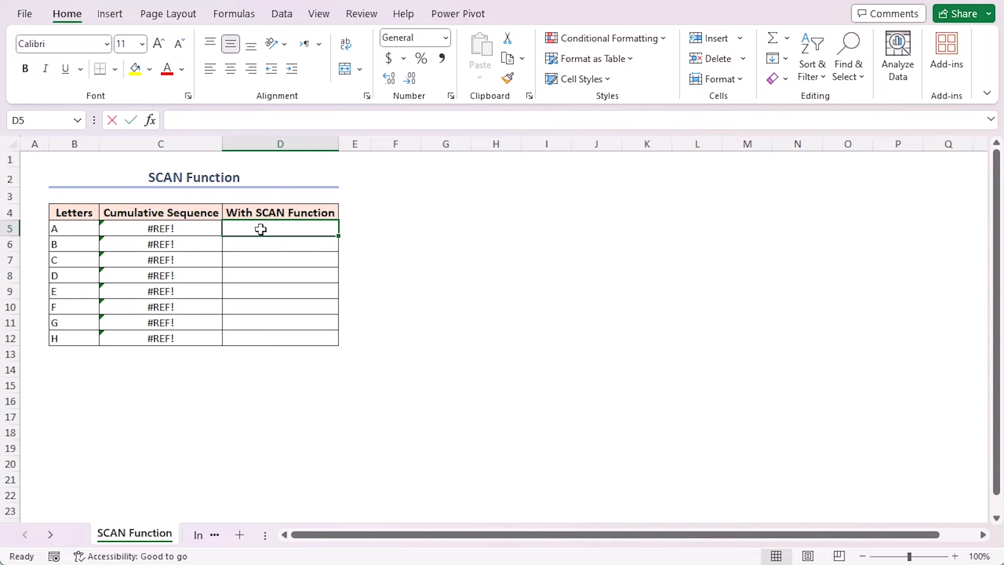
- Enter =SCAN("",B5:B12,LAMBDA(x,y,x&y)) in D5 to spill A through ABCDEFGH
{"action": "type", "text": "=scan"}
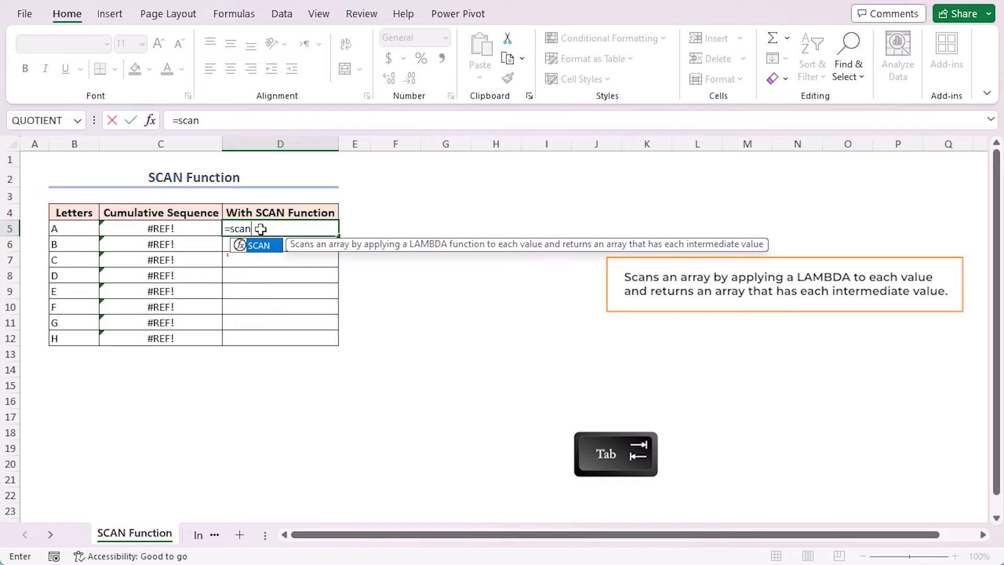
{"action": "key", "text": "Tab"}
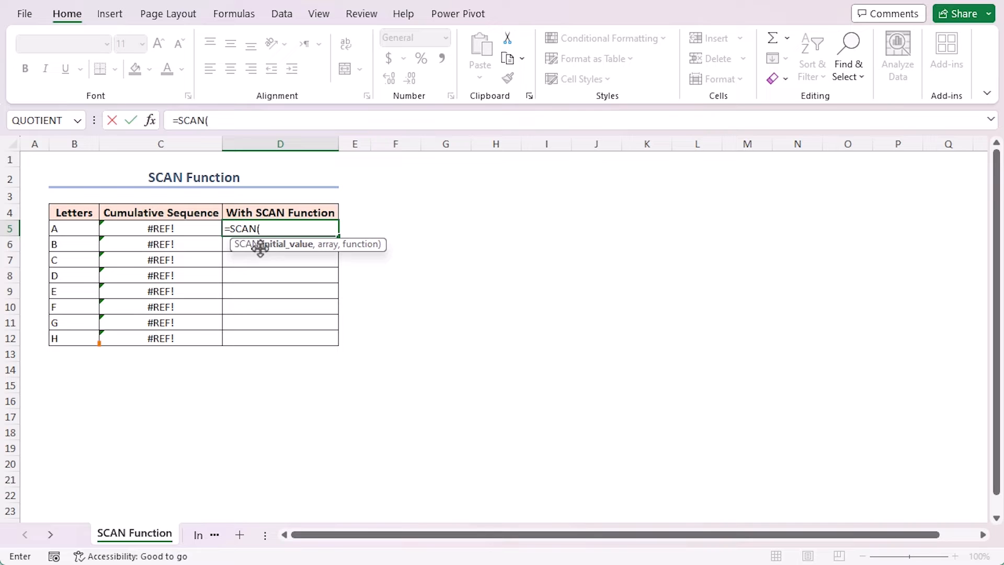
{"action": "type", "text": "\"\",B5:B12,"}
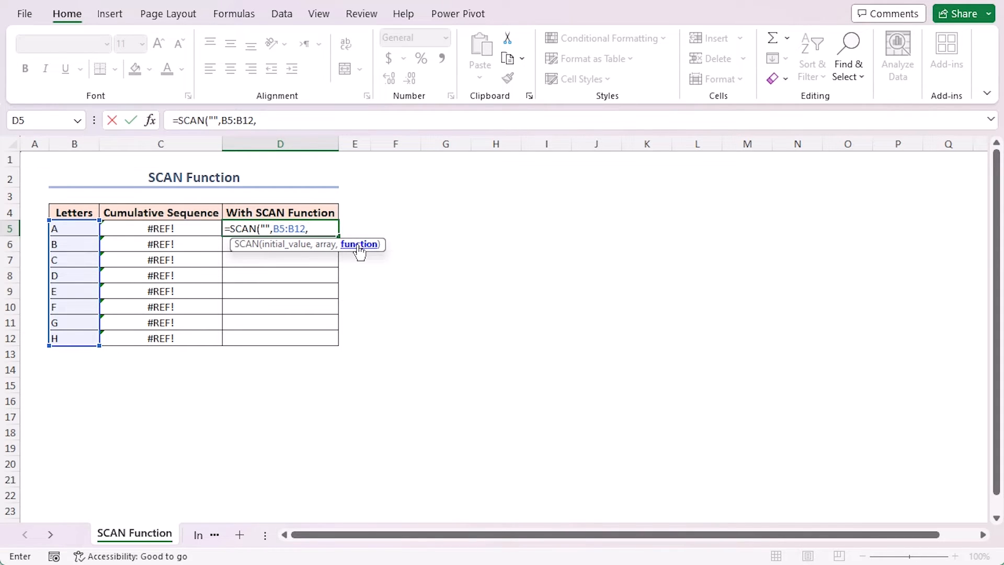
{"action": "type", "text": "LAMBDA("}
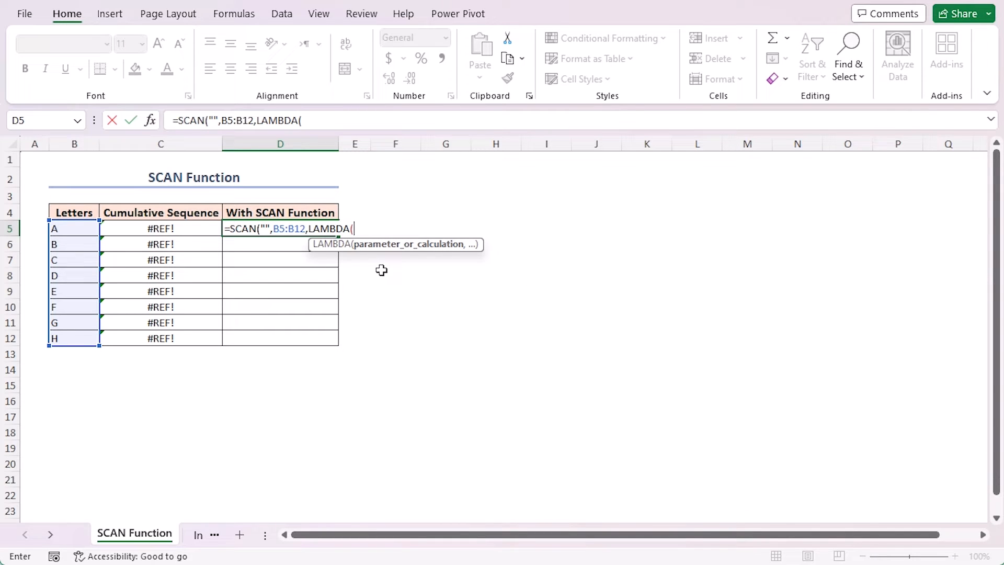
{"action": "type", "text": "x,y"}
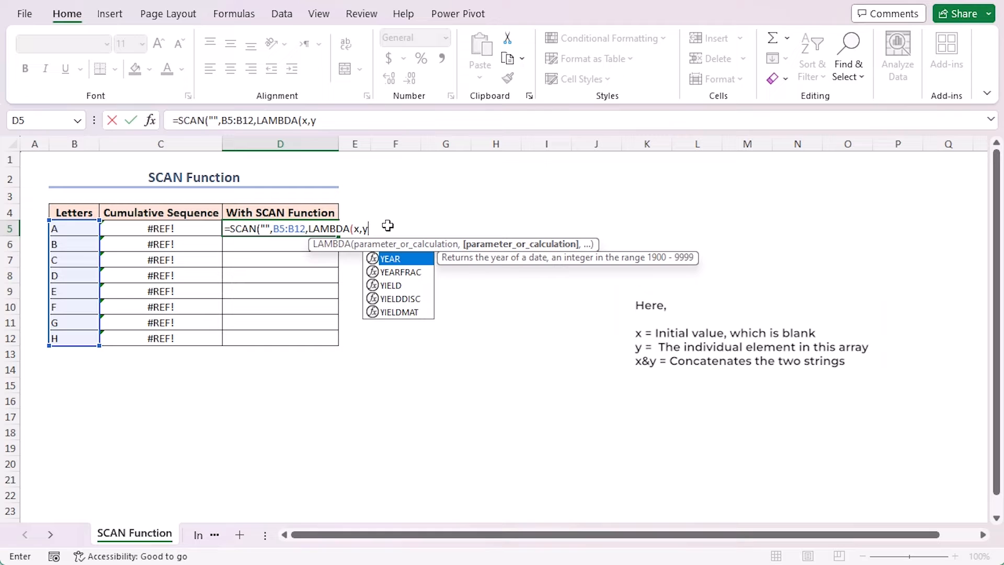
{"action": "type", "text": ",x"}
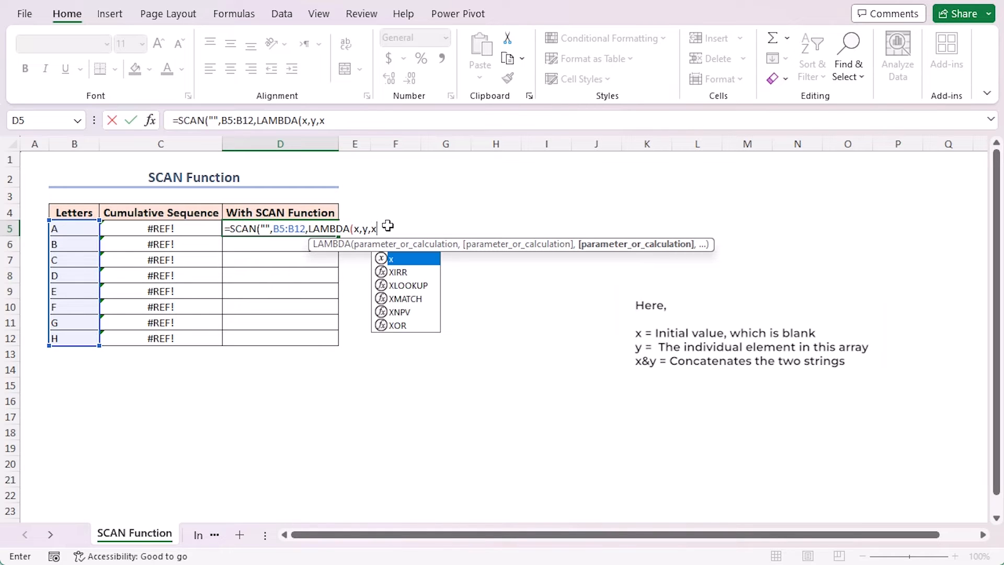
{"action": "type", "text": "&y))"}
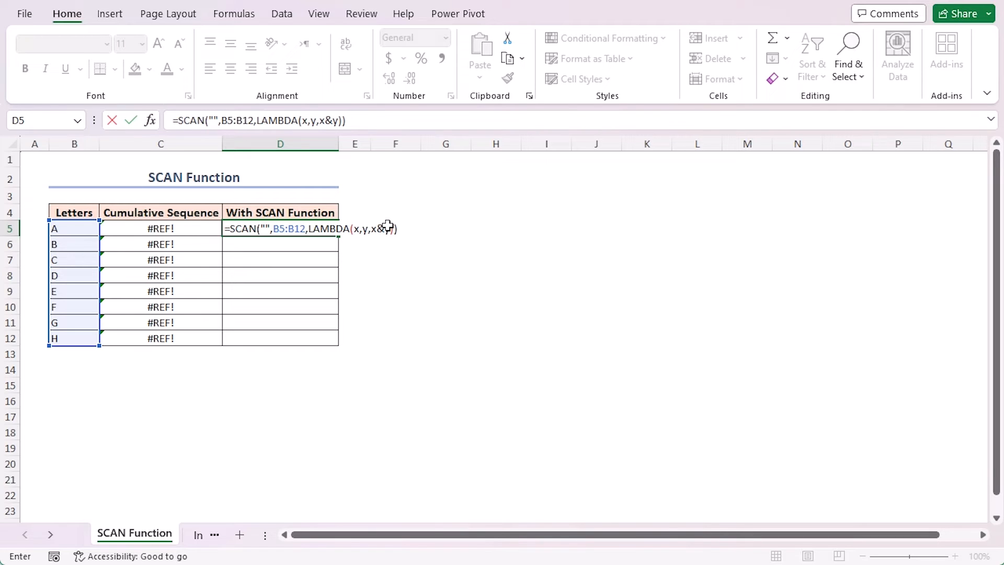
{"action": "key", "text": "Enter"}
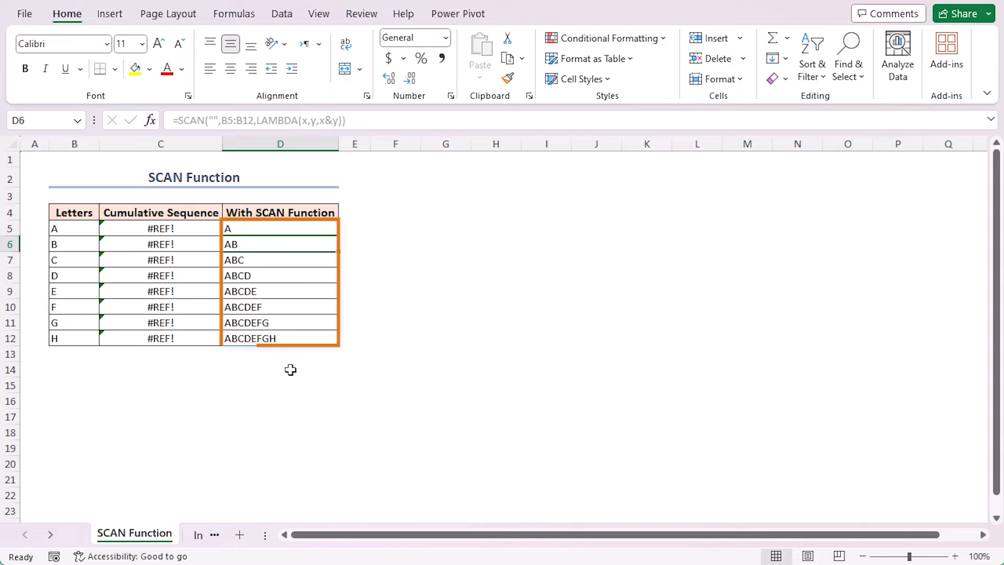
{"action": "left_click", "coordinate": [280, 244]}
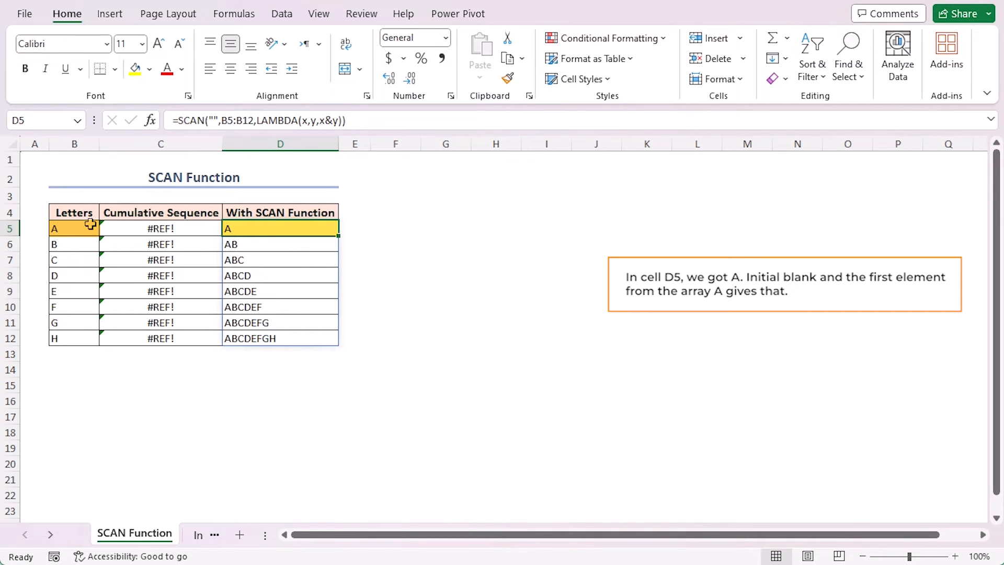
{"action": "left_click", "coordinate": [280, 244]}
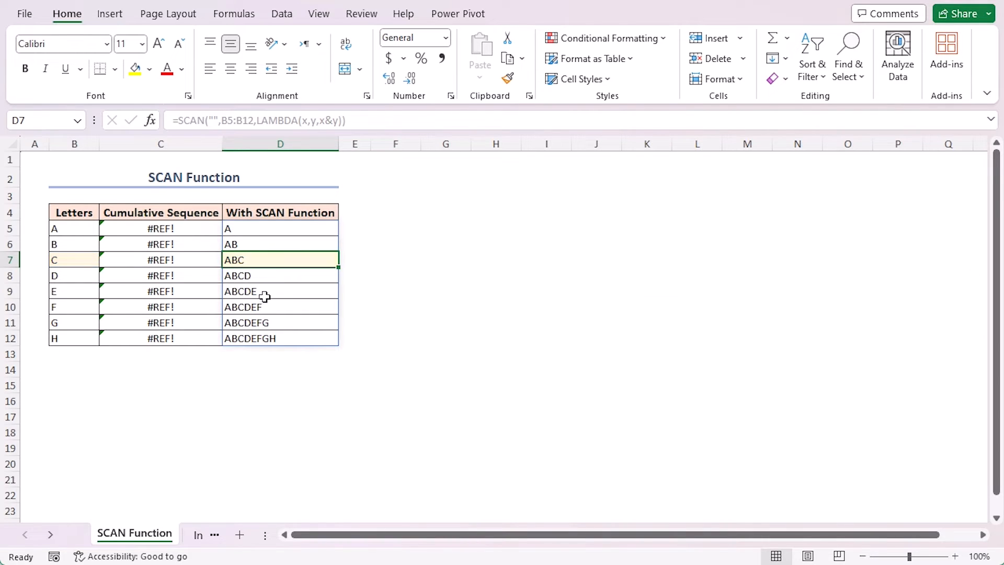
{"action": "left_click", "coordinate": [280, 338]}
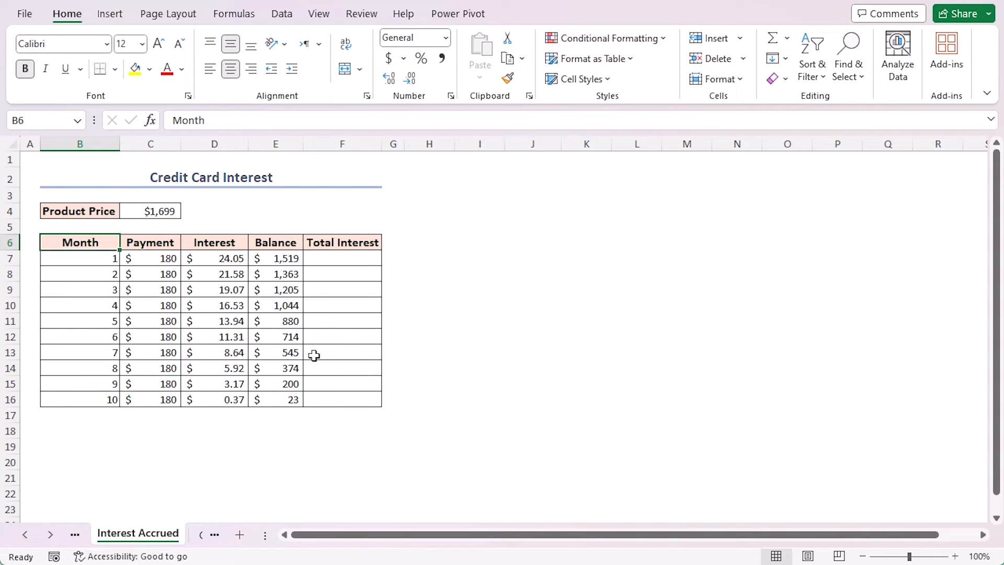
{"action": "mouse_move", "coordinate": [87, 410]}
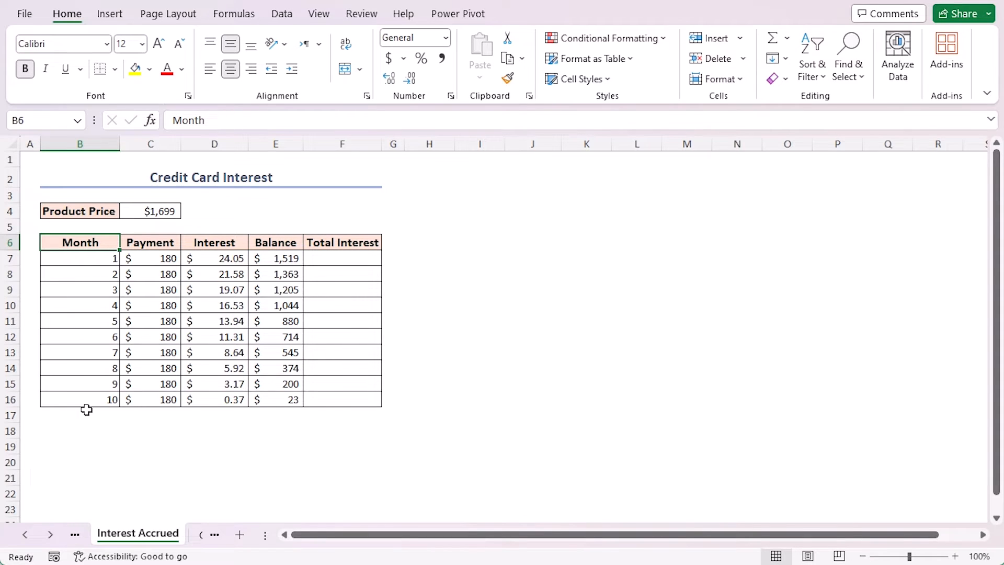
- Highlight the monthly Interest values D7:D16 on the Interest Accrued sheet
{"action": "left_click_drag", "start_coordinate": [151, 258], "coordinate": [151, 399]}
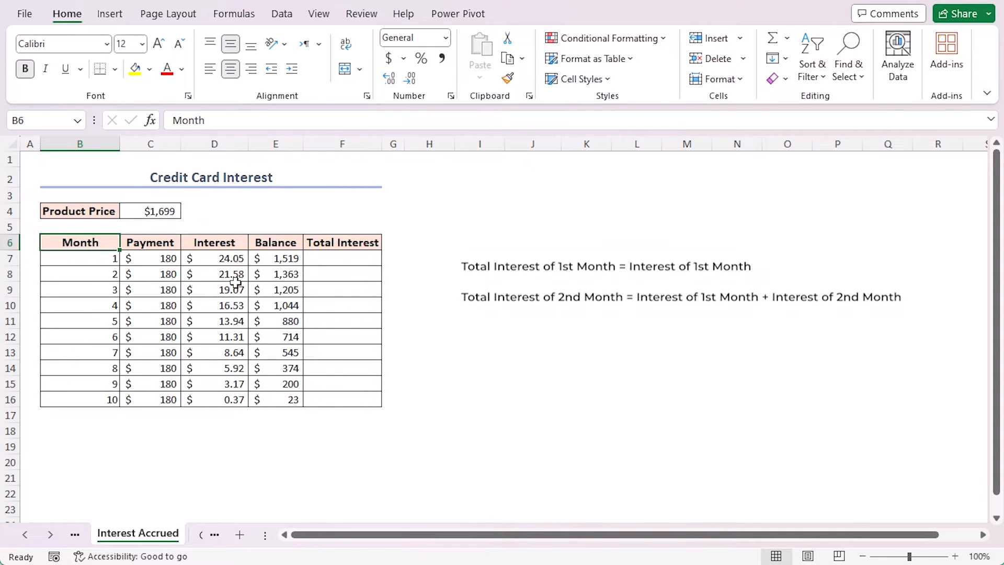
{"action": "mouse_move", "coordinate": [346, 297]}
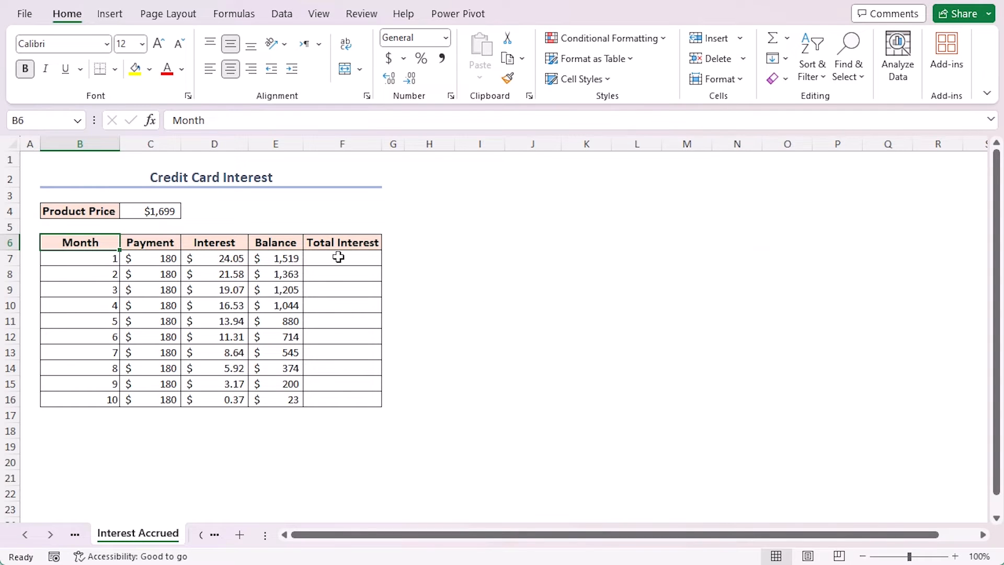
- Enter =SCAN(0,D7:D16,LAMBDA(x,y,x+y)) in F7 for the running Total Interest
{"action": "left_click", "coordinate": [342, 257]}
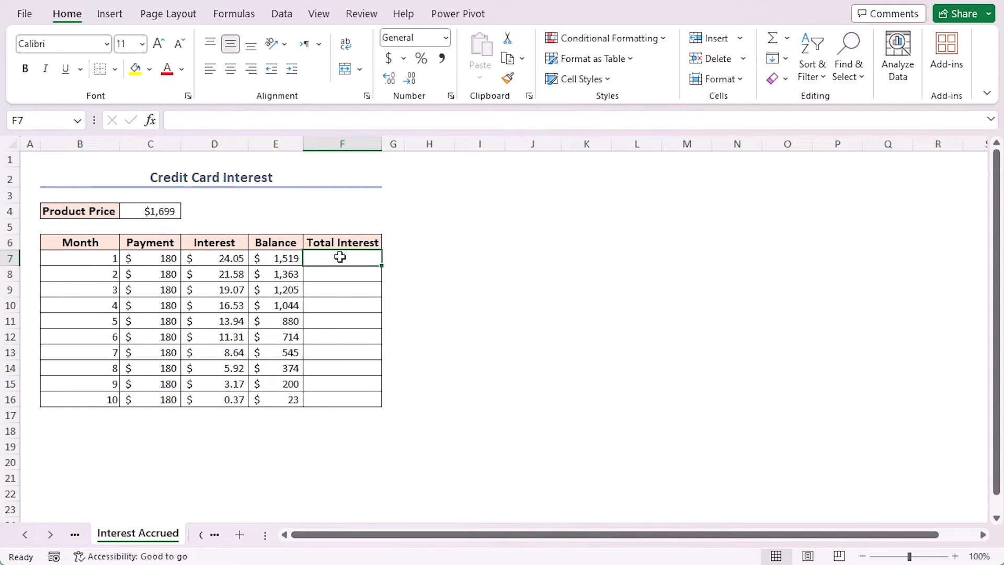
{"action": "type", "text": "=SCAN("}
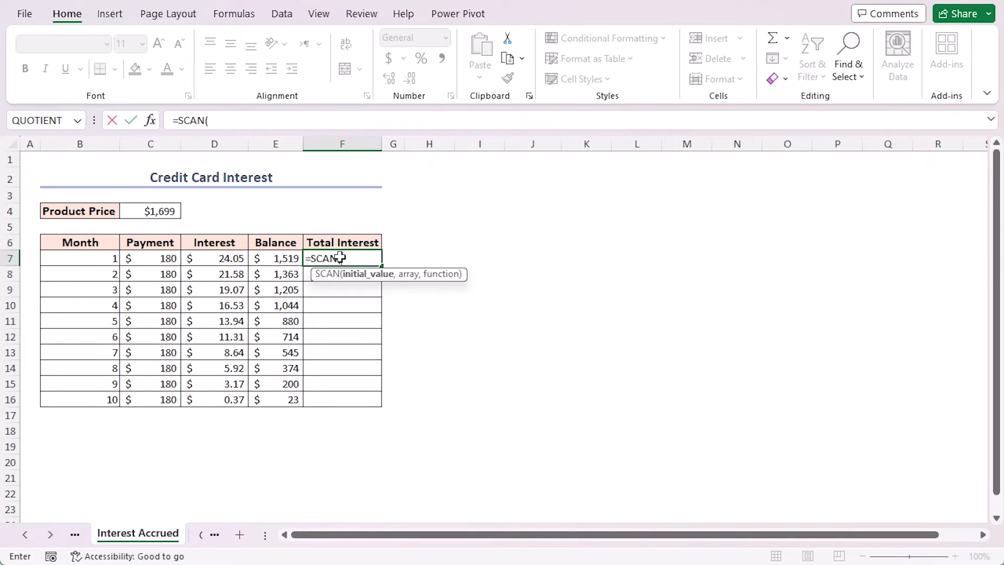
{"action": "type", "text": "0,"}
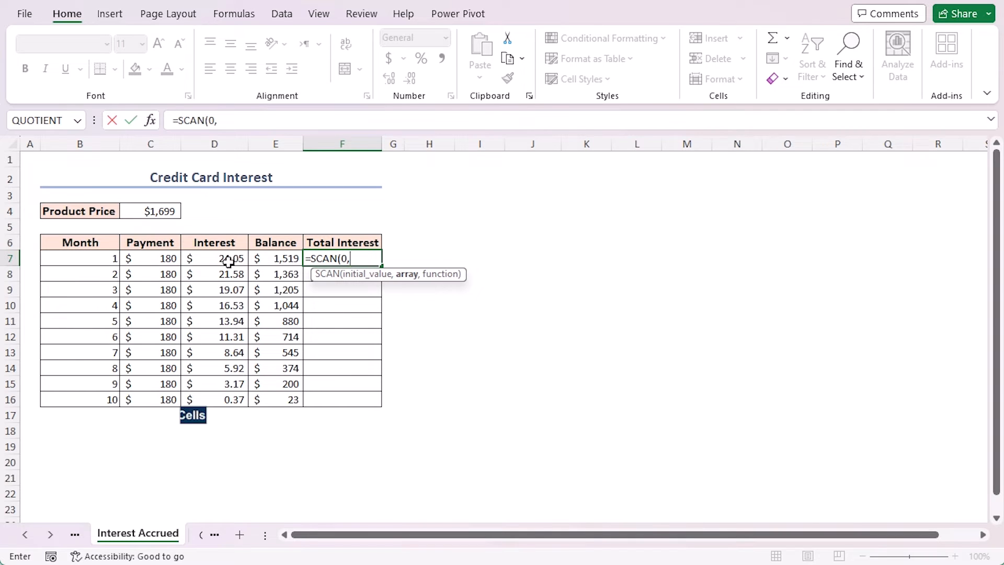
{"action": "left_click_drag", "start_coordinate": [214, 258], "coordinate": [214, 399]}
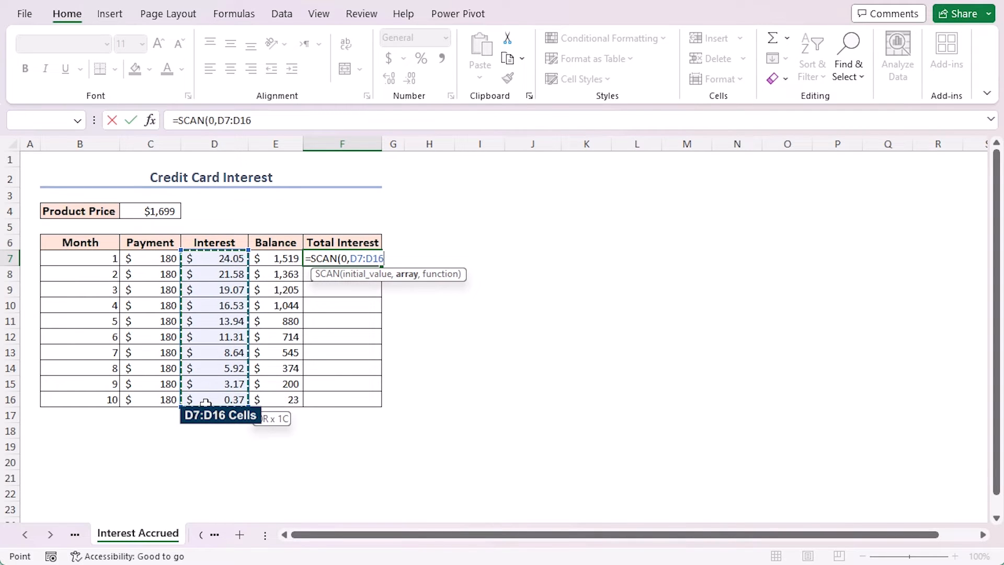
{"action": "type", "text": ","}
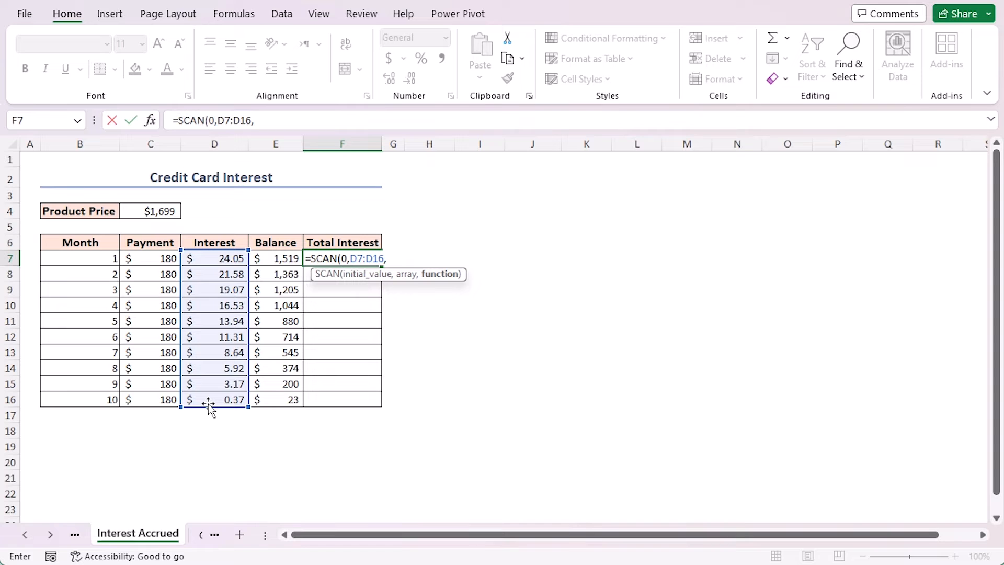
{"action": "type", "text": "l"}
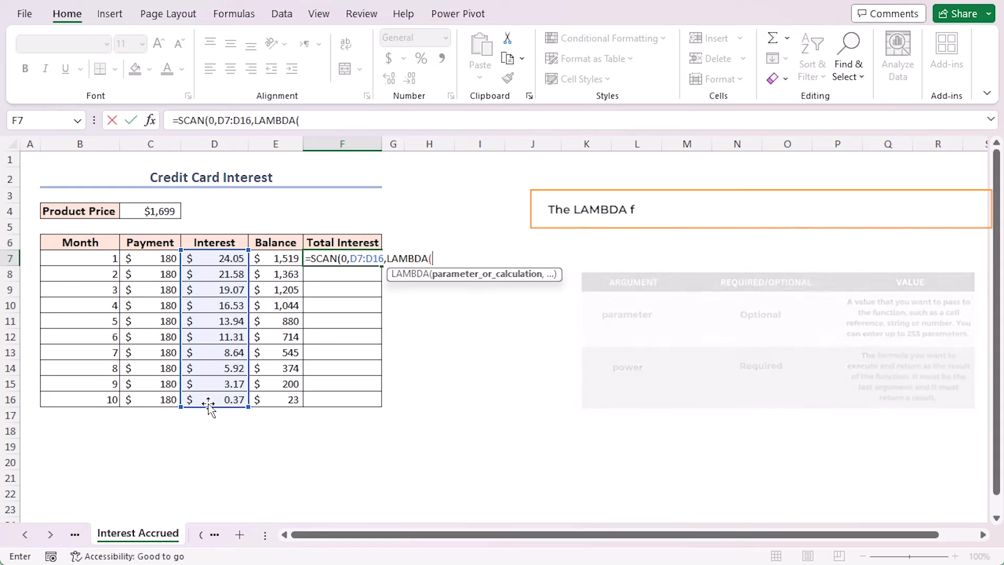
{"action": "type", "text": "x,y,"}
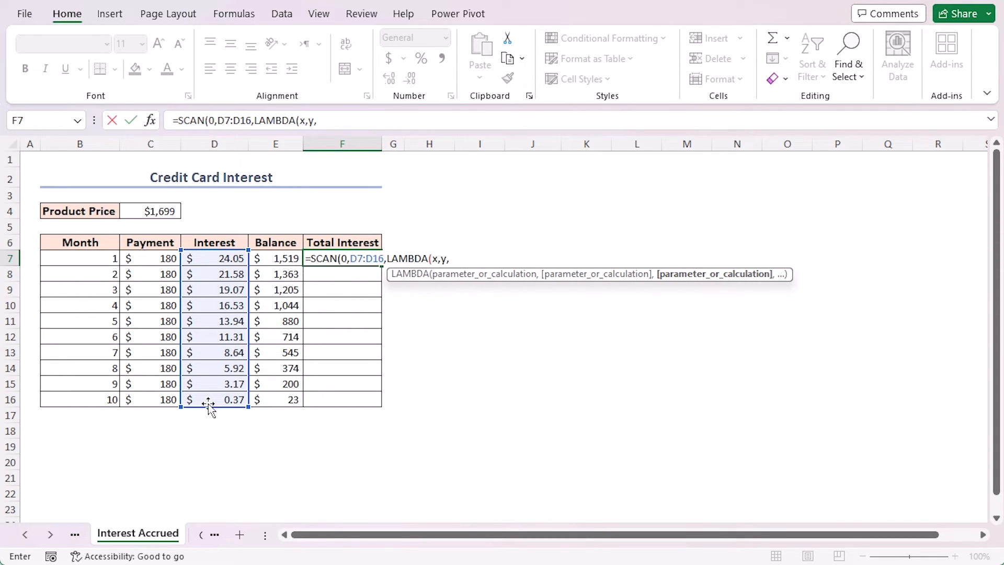
{"action": "type", "text": "x+y"}
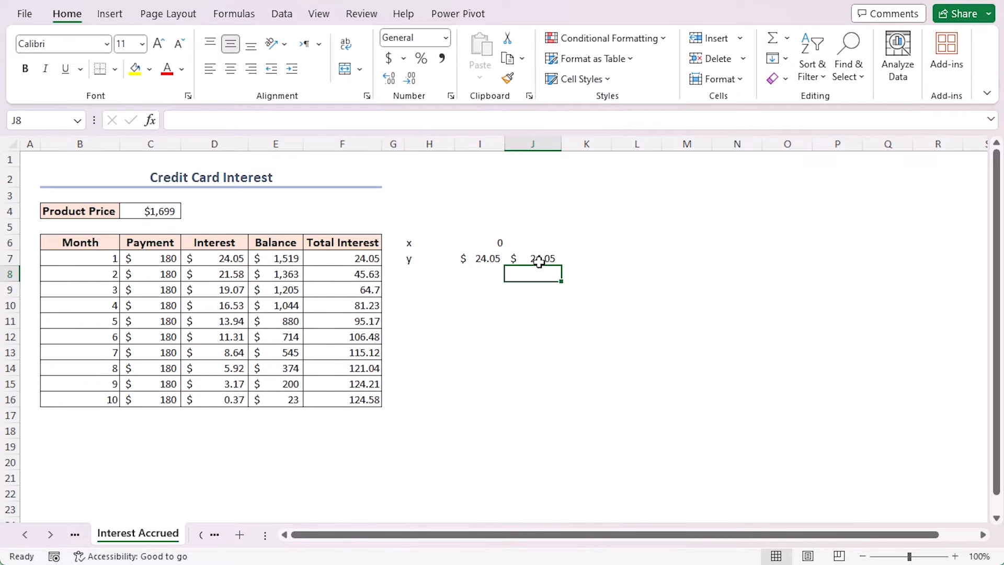
- Build the helper x/y running total beside the table, adding month 2's interest for 45.63
{"action": "left_click", "coordinate": [429, 242]}
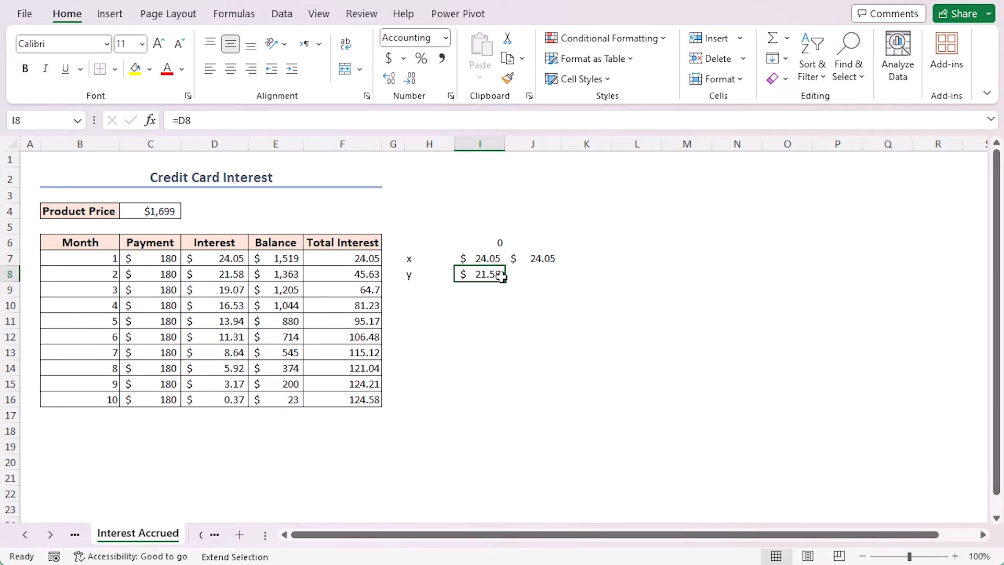
{"action": "left_click", "coordinate": [342, 274]}
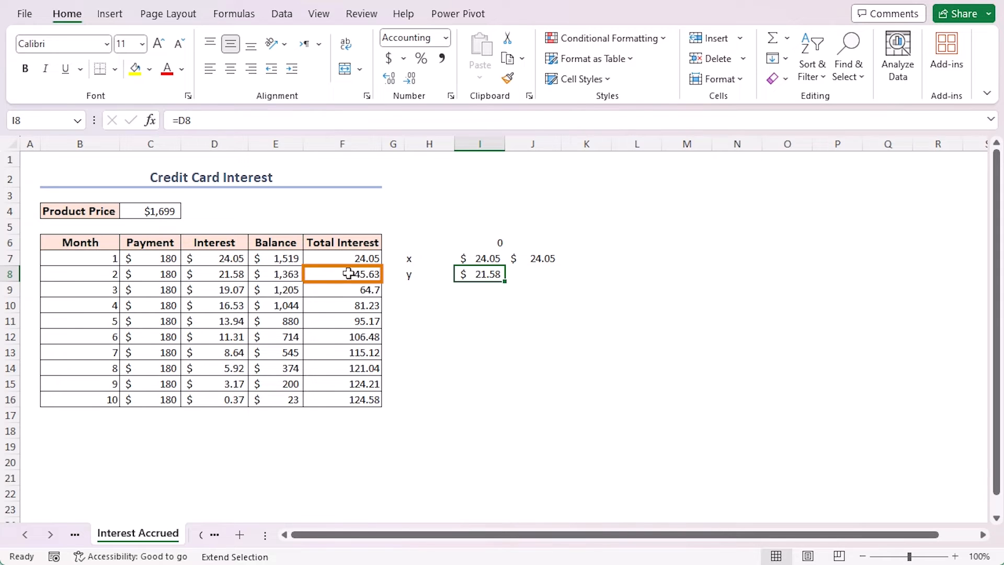
{"action": "left_click", "coordinate": [479, 273]}
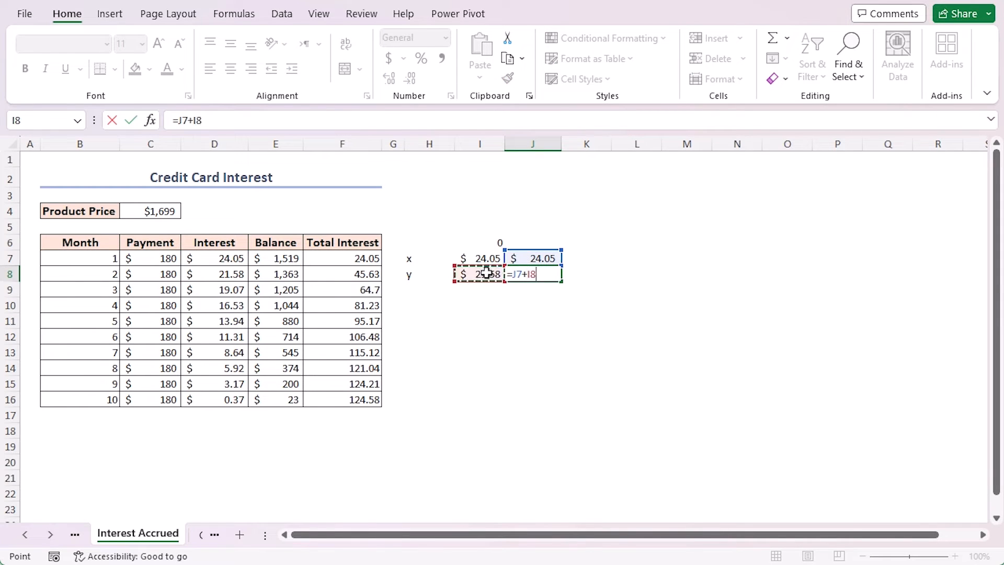
{"action": "key", "text": "Enter"}
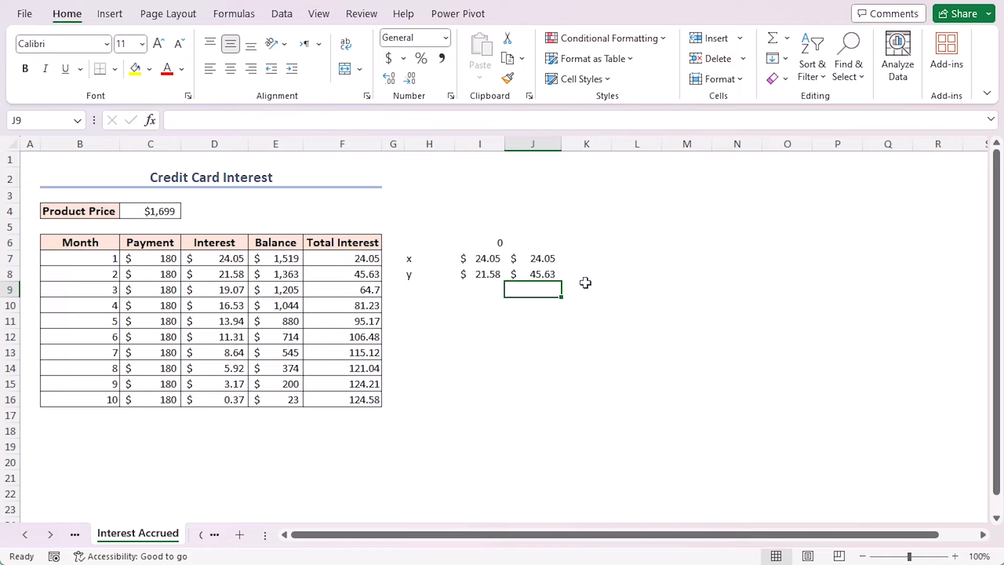
{"action": "mouse_move", "coordinate": [528, 273]}
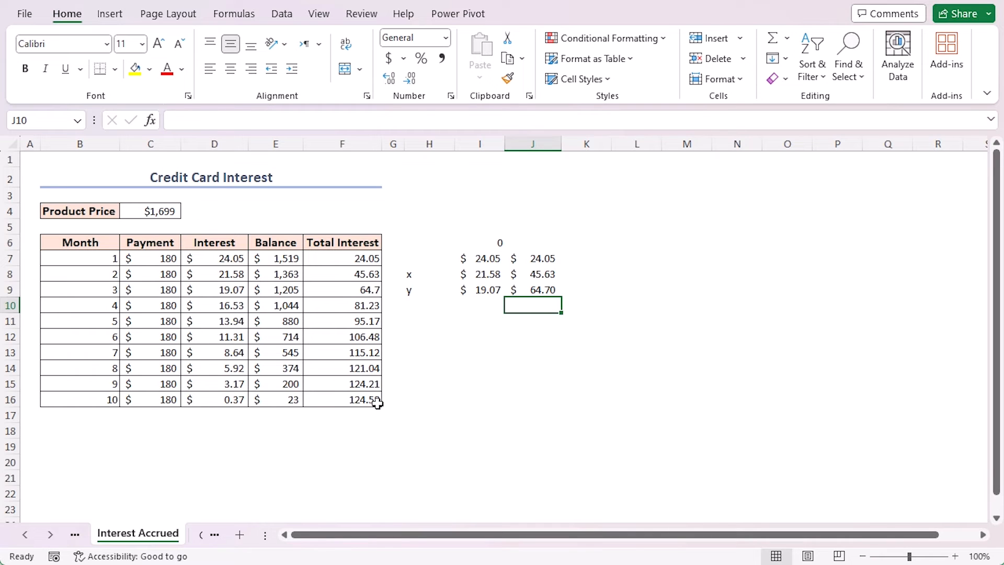
{"action": "mouse_move", "coordinate": [206, 359]}
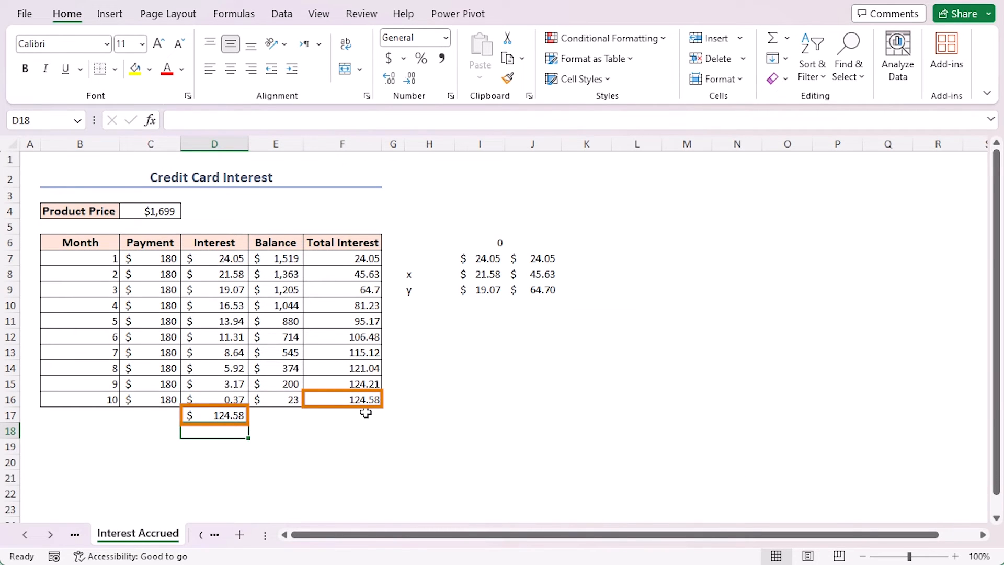
- Switch to the Cash Flow sheet with its empty Cumulative Cash Flow column
{"action": "left_click", "coordinate": [121, 532]}
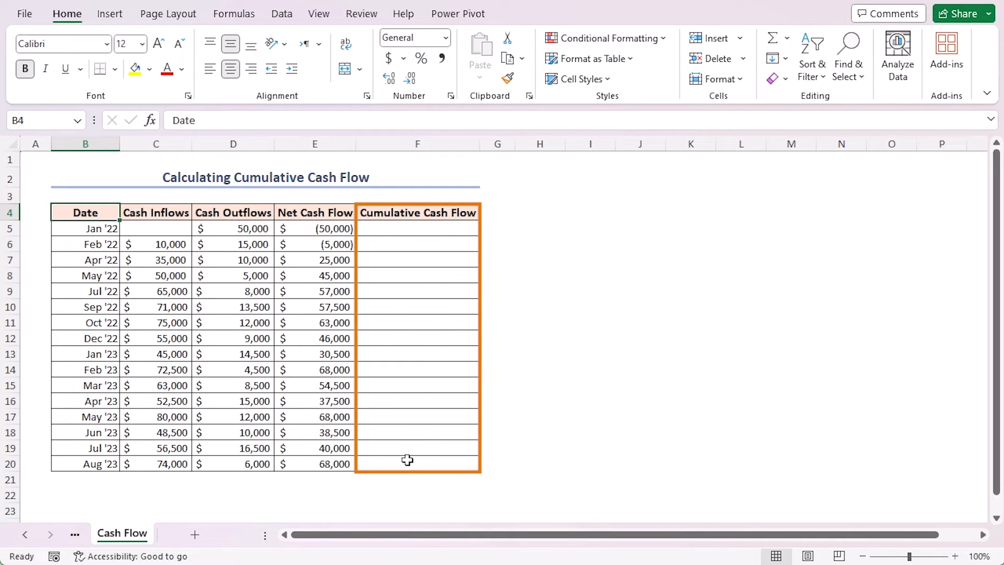
- Enter =SCAN(0,E5:E20,LAMBDA(x,y,x+y)) in F5, spilling -50000 to 643500
{"action": "left_click", "coordinate": [417, 228]}
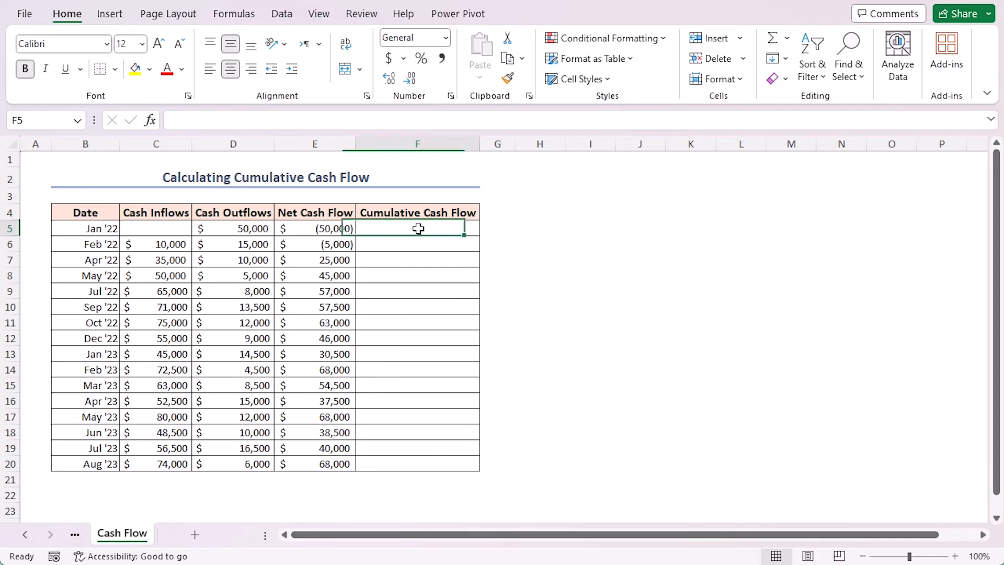
{"action": "type", "text": "=SCAN("}
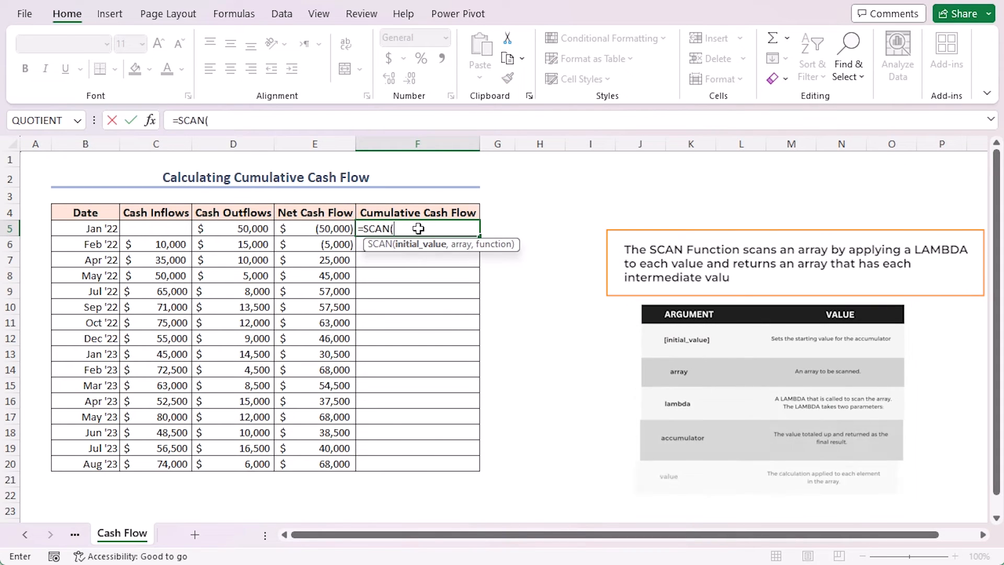
{"action": "type", "text": "0,"}
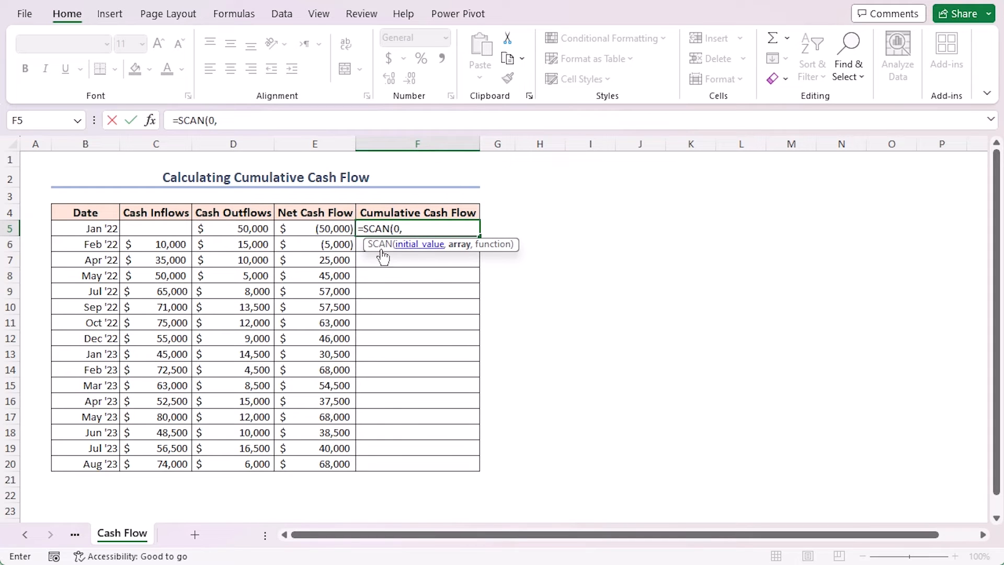
{"action": "left_click_drag", "start_coordinate": [314, 228], "coordinate": [315, 463]}
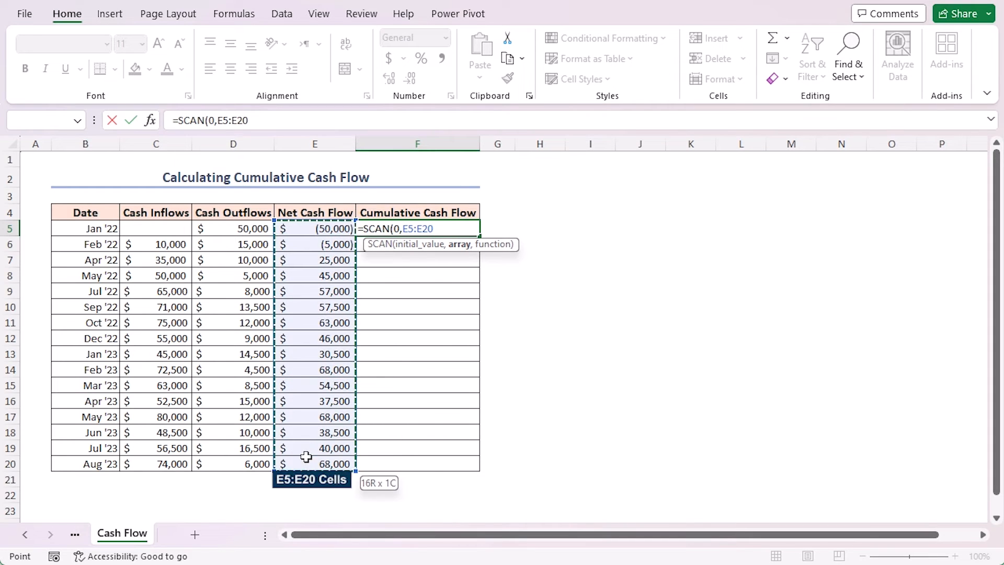
{"action": "type", "text": ","}
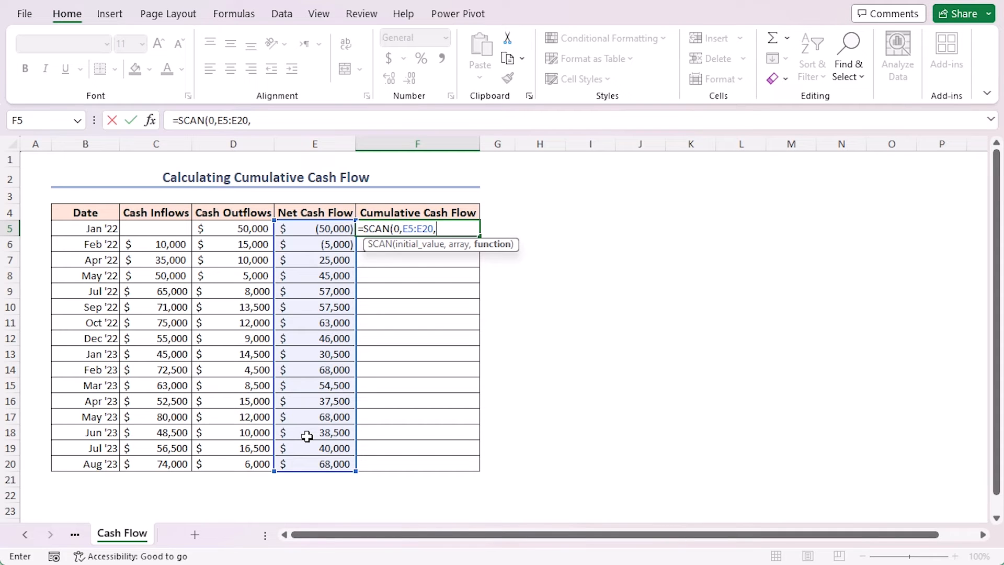
{"action": "type", "text": "LAMBDA("}
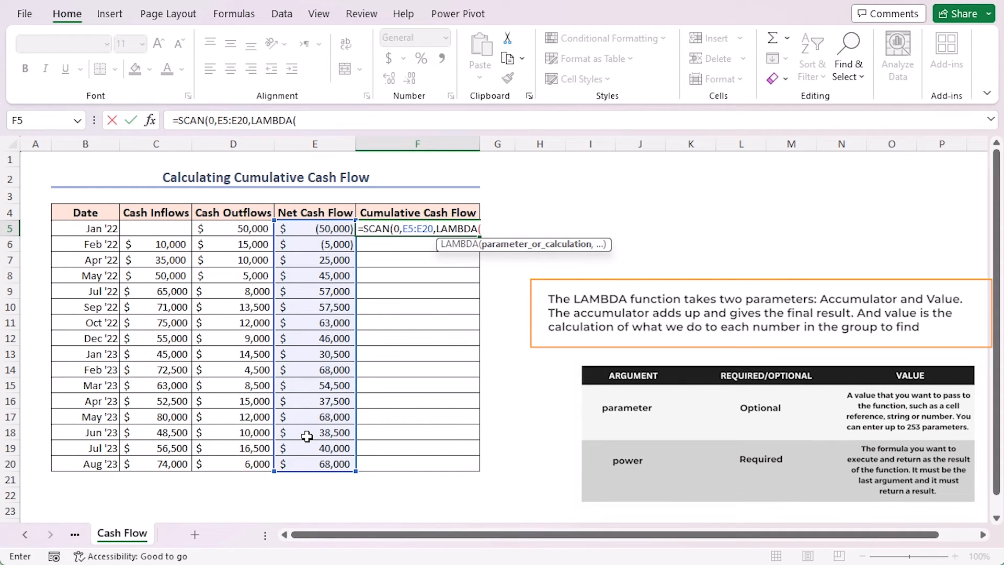
{"action": "type", "text": "x,y,x"}
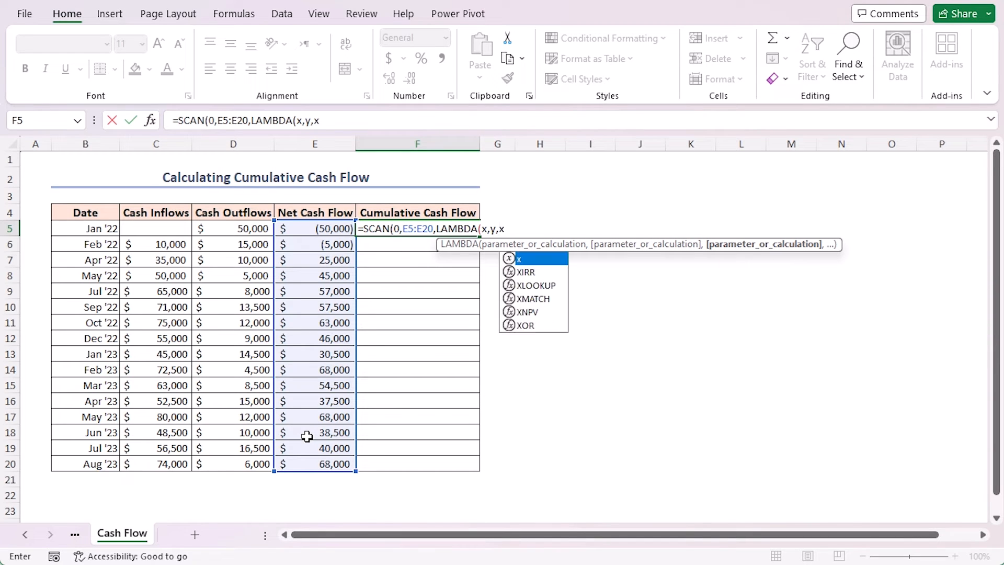
{"action": "type", "text": "+y))"}
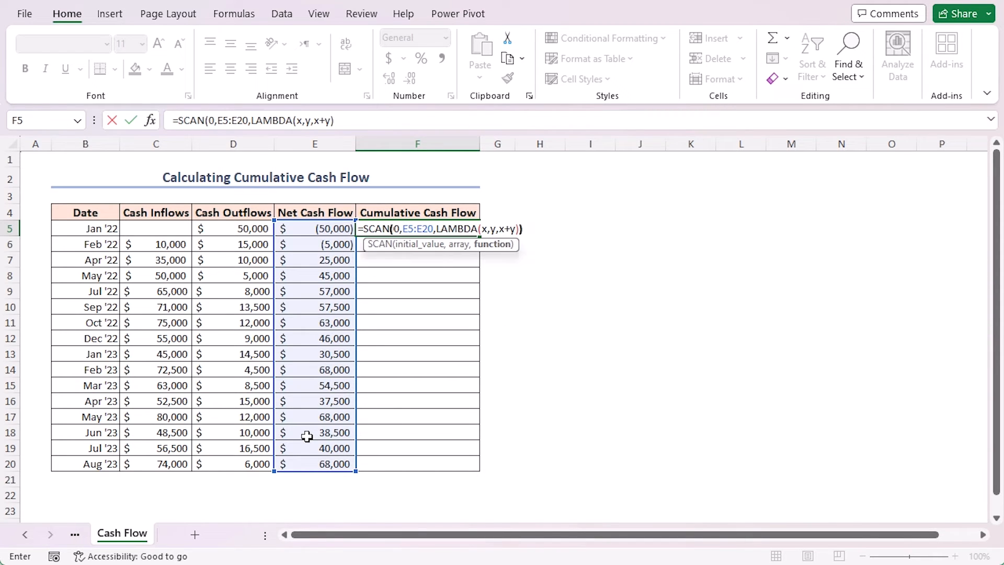
{"action": "key", "text": "Enter"}
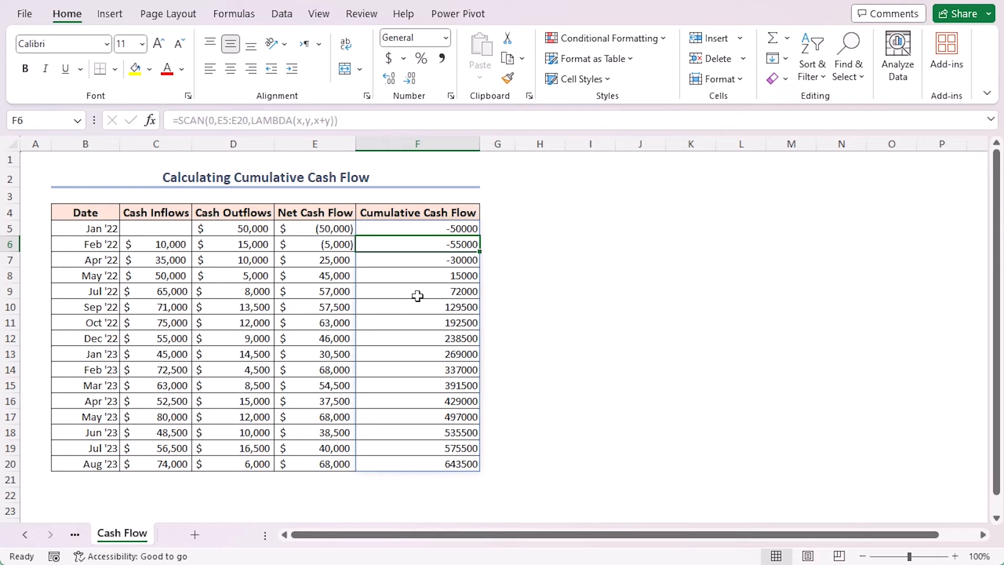
{"action": "mouse_move", "coordinate": [418, 256]}
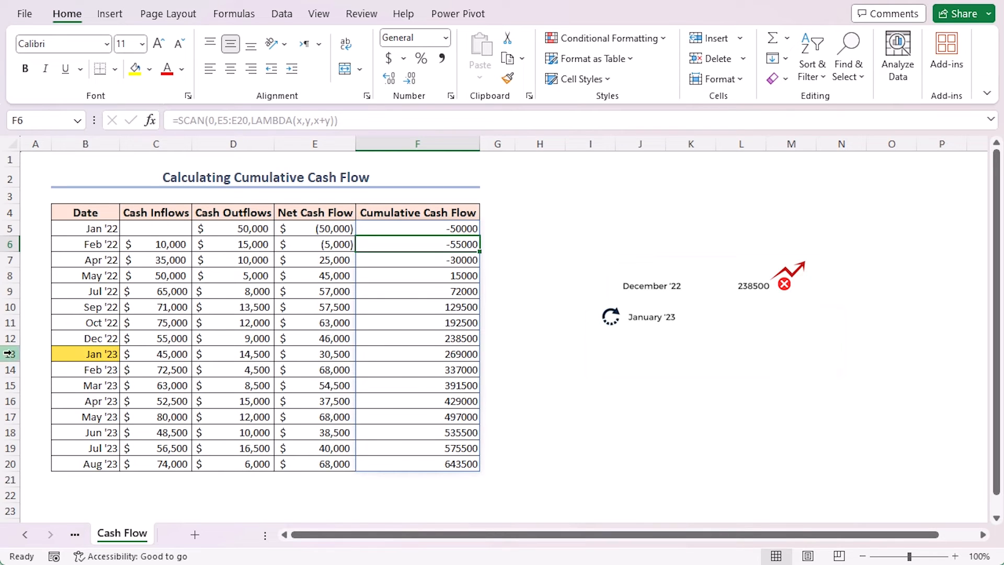
{"action": "mouse_move", "coordinate": [426, 348]}
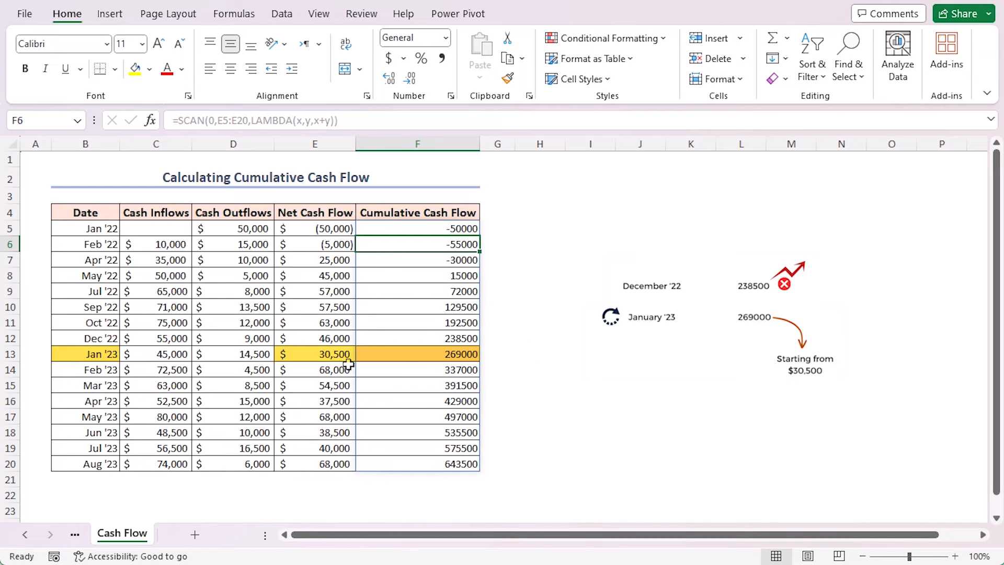
{"action": "mouse_move", "coordinate": [354, 367]}
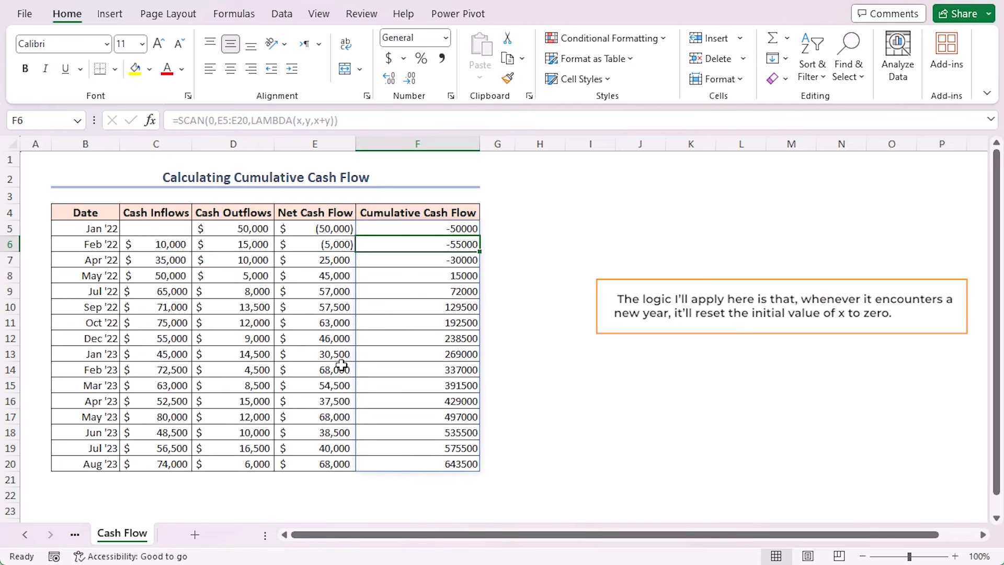
{"action": "mouse_move", "coordinate": [87, 358]}
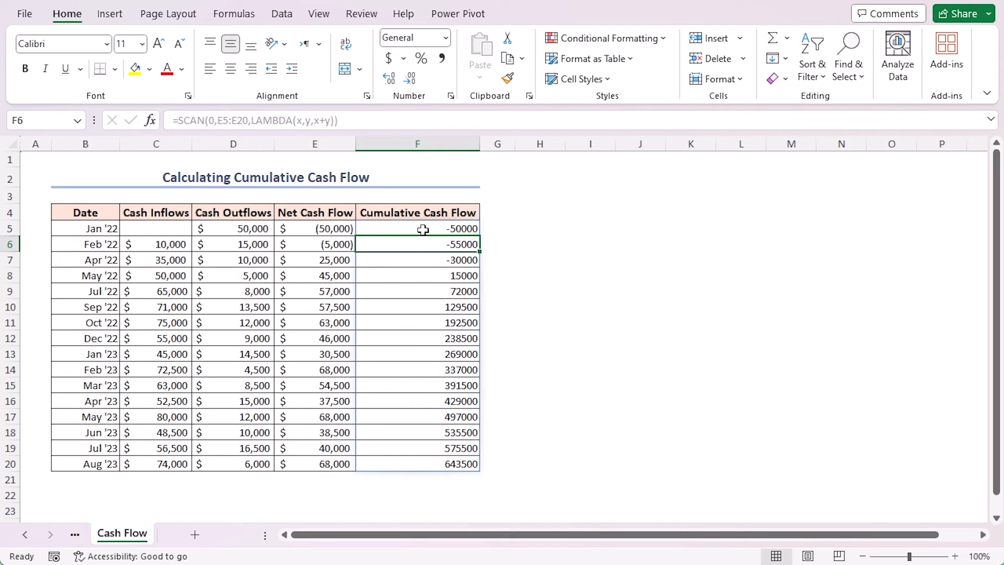
- Edit F5 with IF(MONTH(OFFSET(y,,-3))<>1,...) so Jan '23 restarts at 30500
{"action": "left_click", "coordinate": [417, 229]}
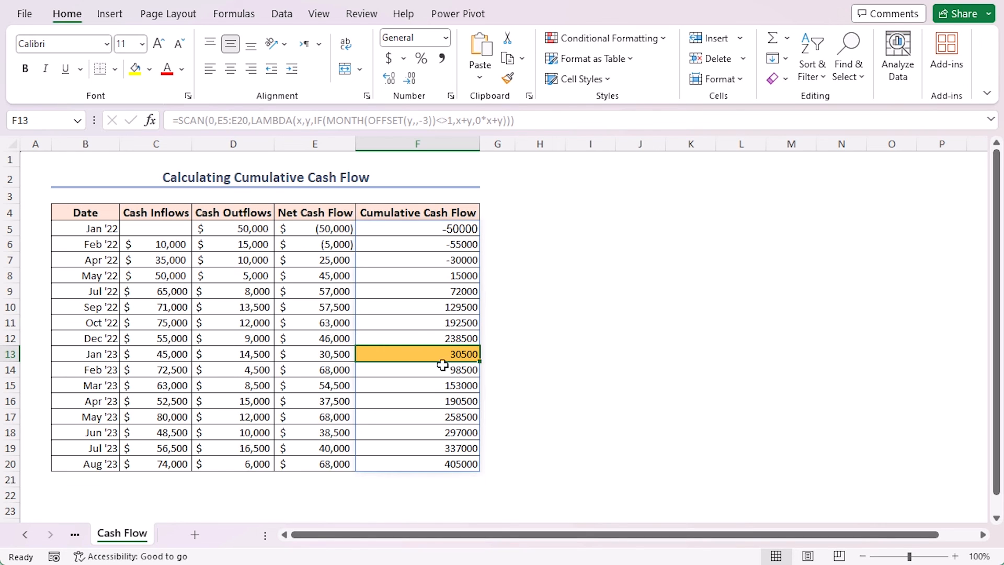
{"action": "left_click", "coordinate": [315, 353]}
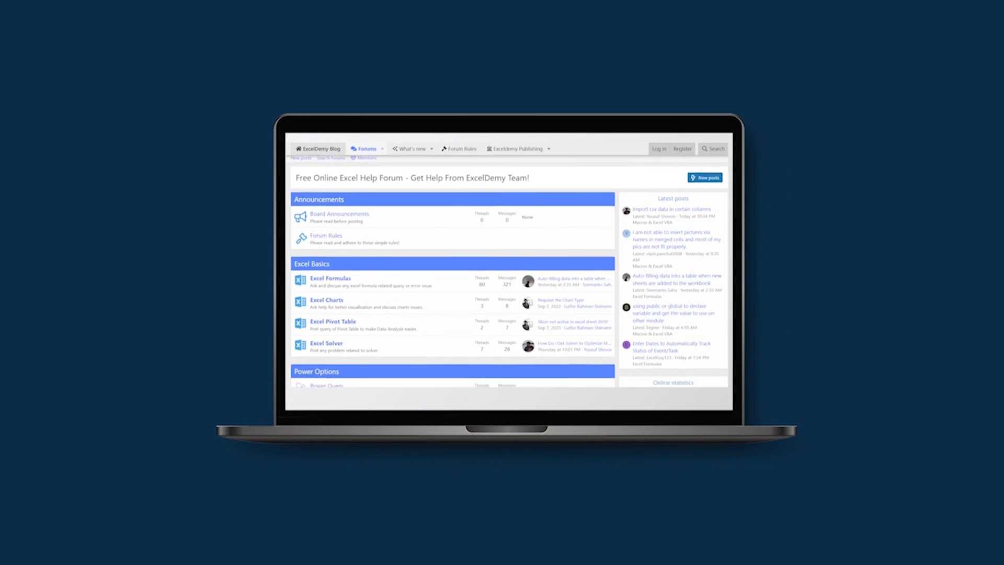
- Scroll the ExcelDemy forum index down to Advanced Options and Question Forums
{"action": "scroll", "scroll_direction": "down", "scroll_amount": 3}
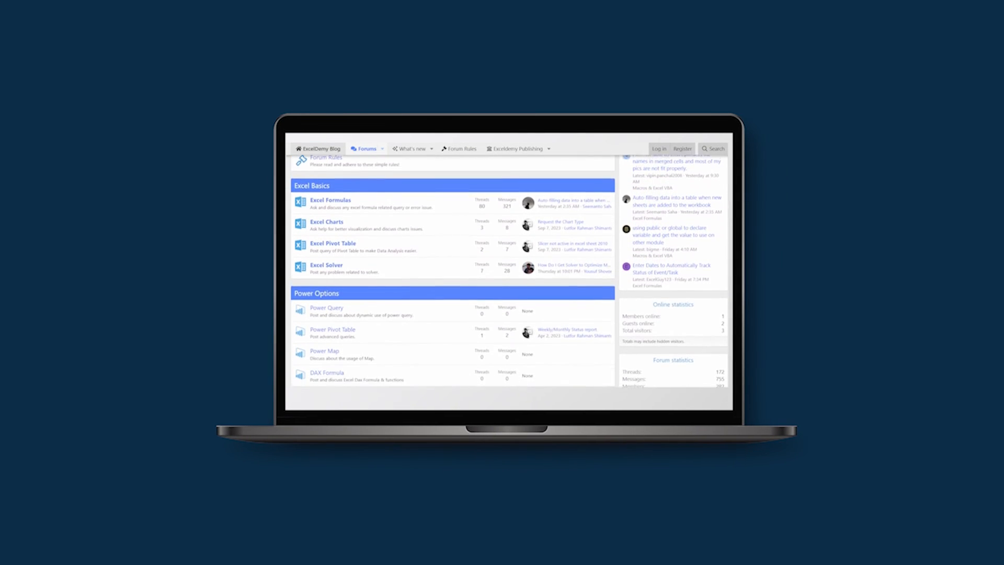
{"action": "scroll", "scroll_direction": "down", "scroll_amount": 3}
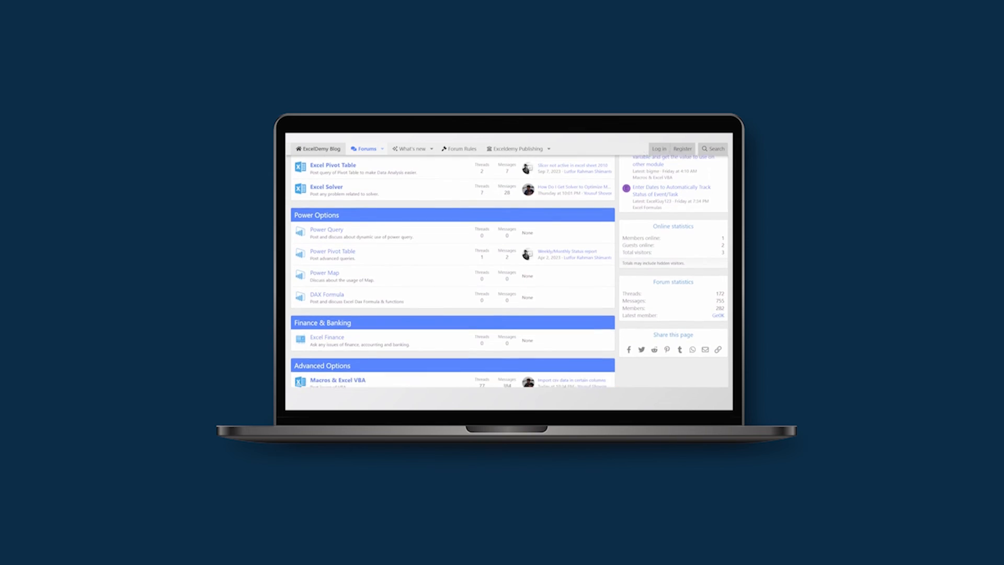
{"action": "scroll", "scroll_direction": "down", "scroll_amount": 3}
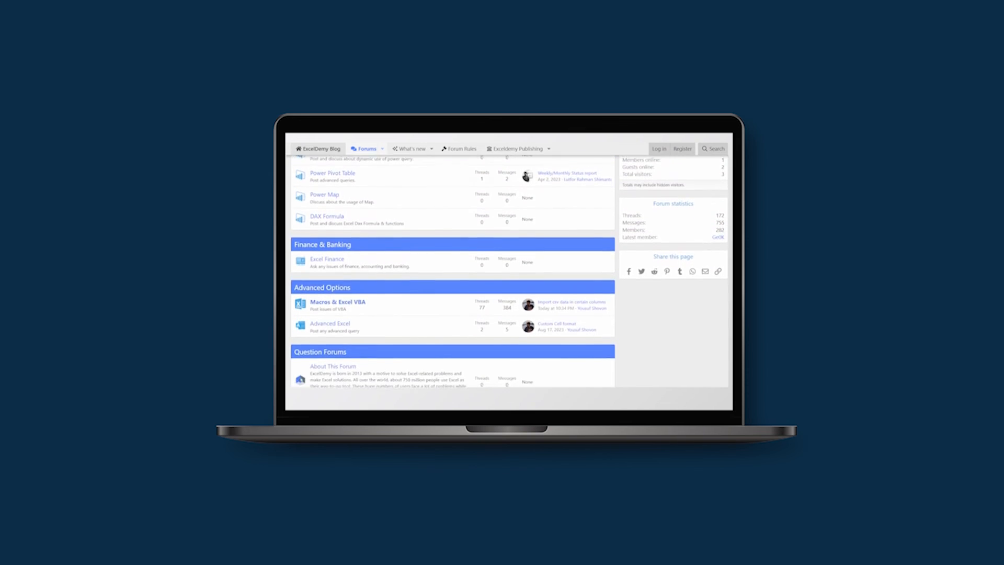